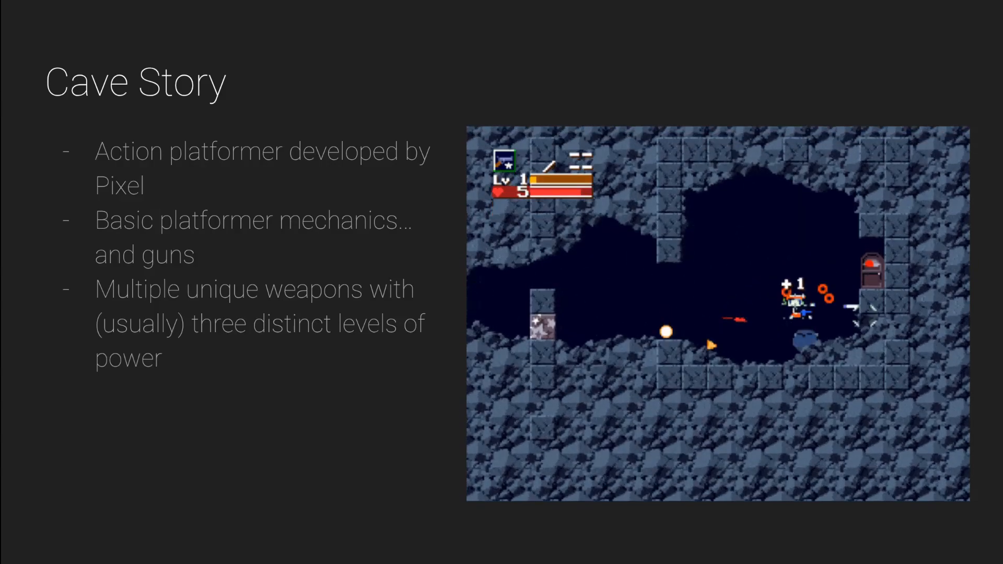
Advance two slides, from the Cave Story overview to the 'What you will learn' outline
key("Right")
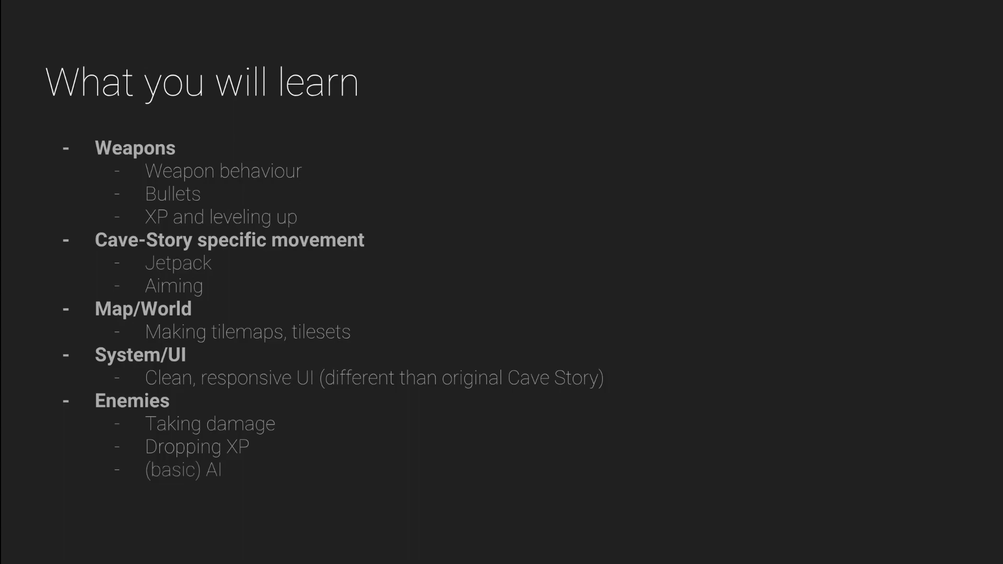
key("Right")
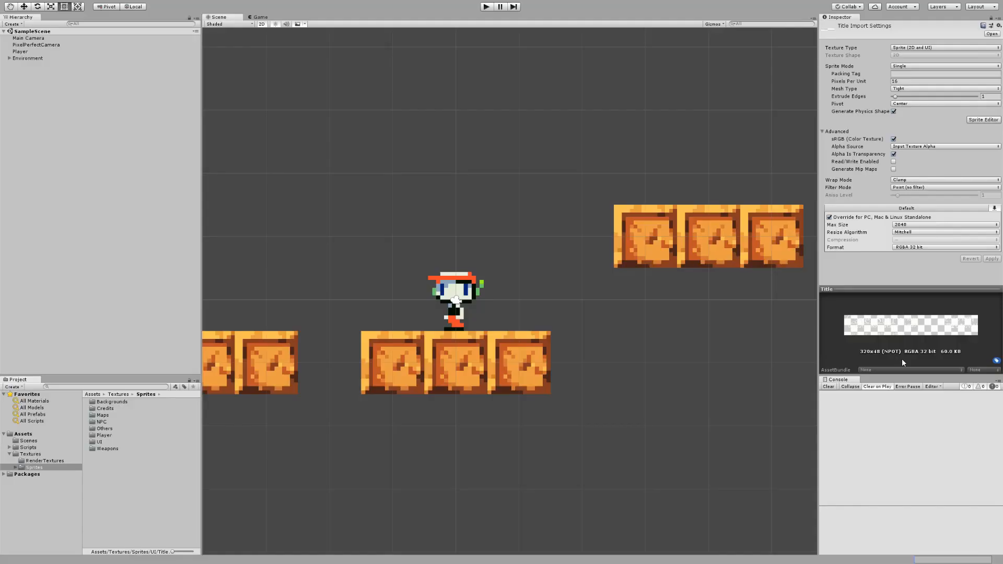
Zoom the Scene view out to see the orange Block platforms of the Environment group
scroll("down", 3)
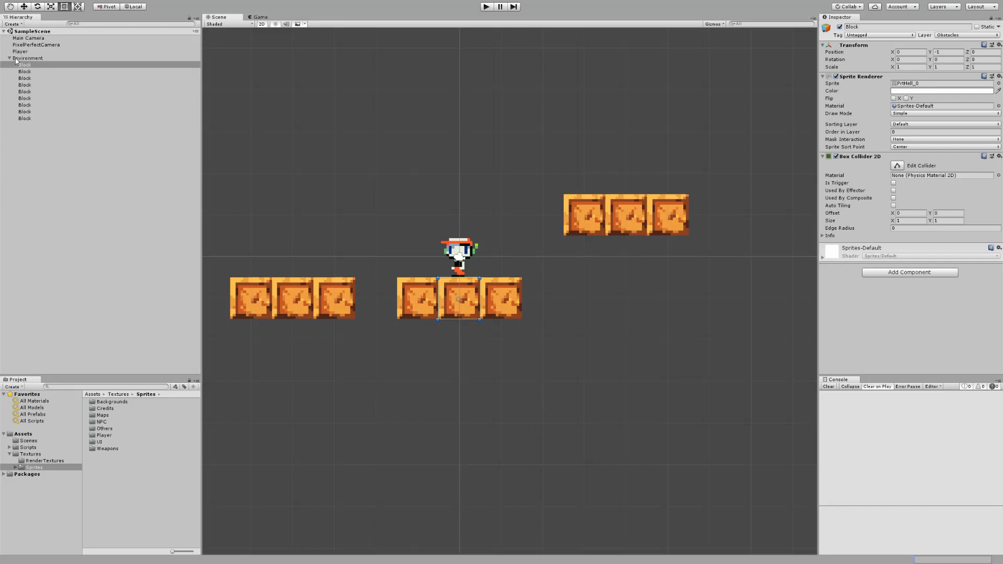
mouse_move(419, 331)
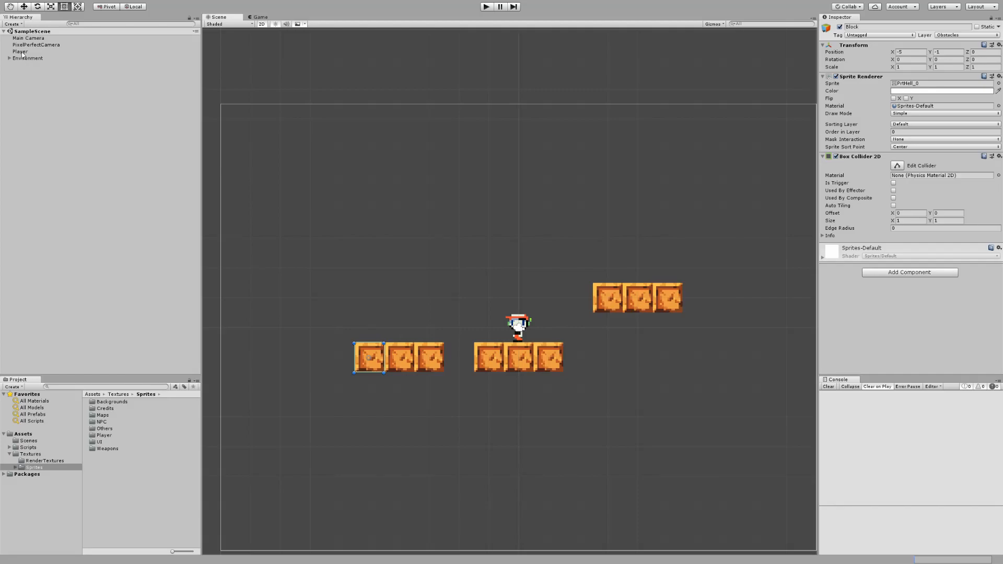
Inspect the Player, a platform Block, the Main Camera and the PixelPerfectCamera in turn
left_click(19, 51)
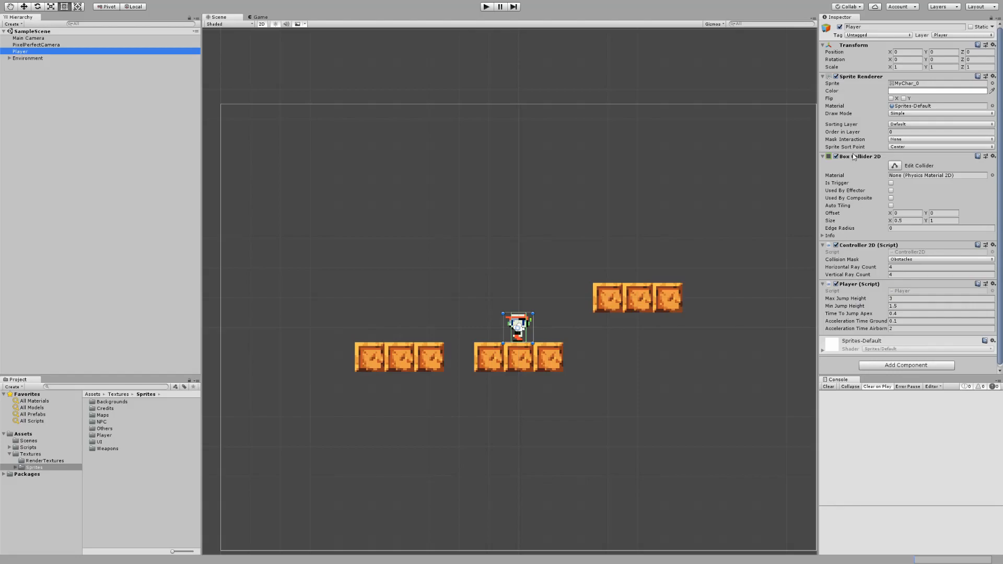
mouse_move(936, 46)
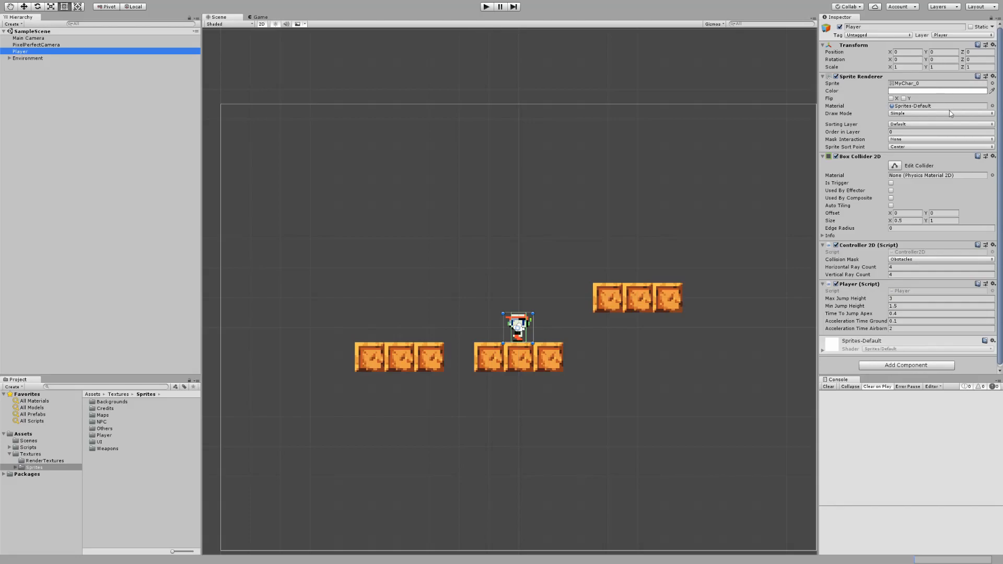
mouse_move(274, 207)
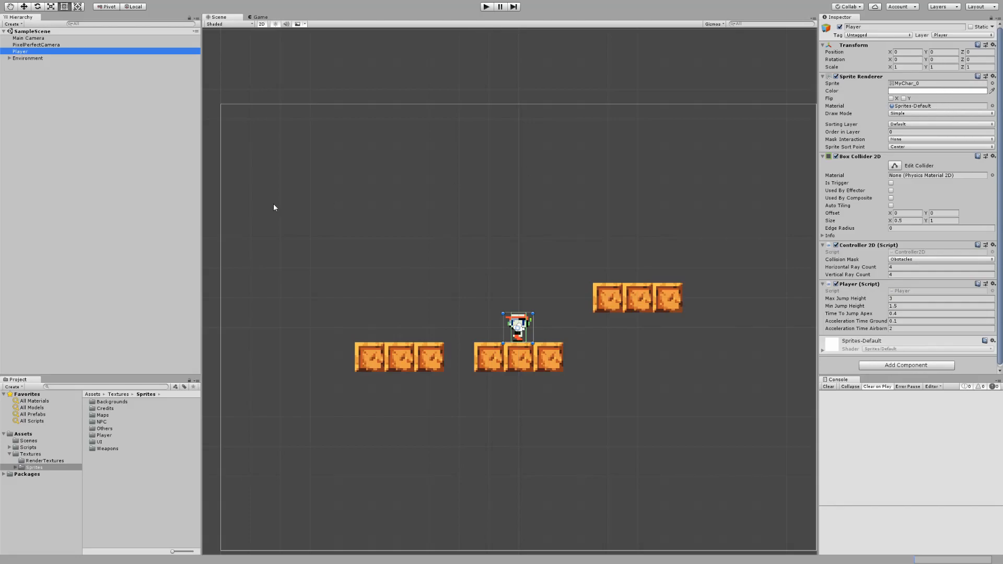
left_click(24, 92)
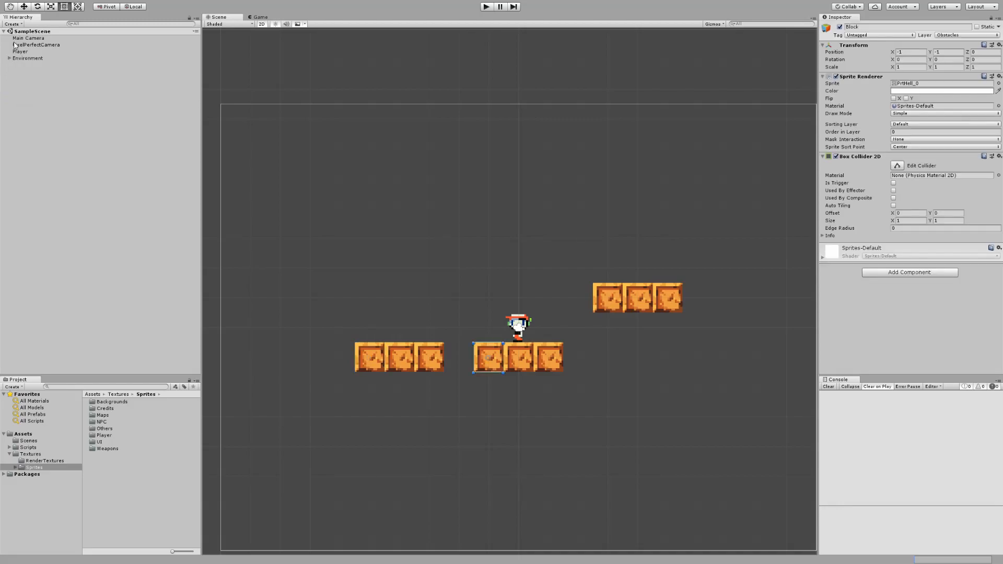
left_click(38, 45)
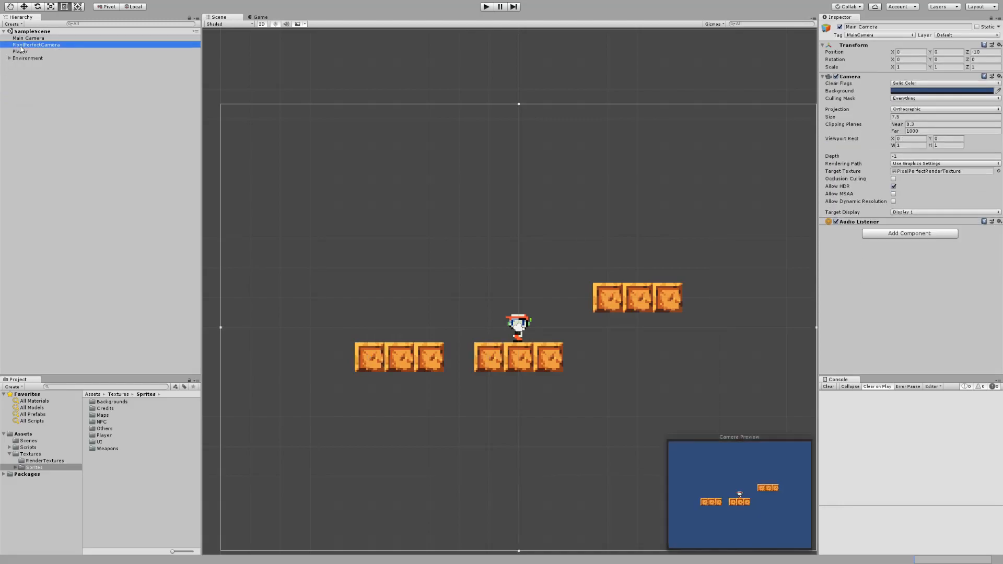
left_click(36, 45)
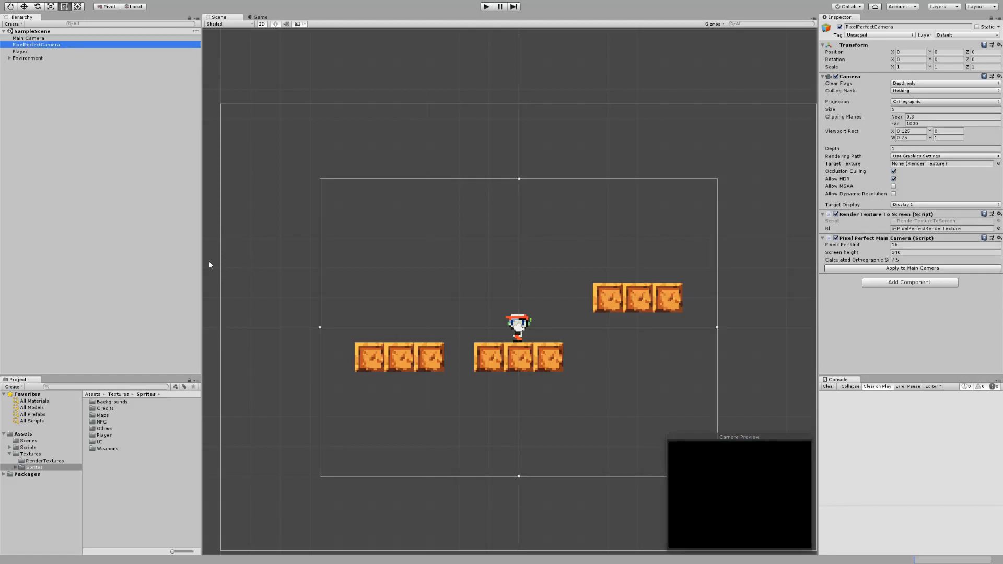
Preview the platforms in the Game view, then return to the Scene view
left_click(259, 17)
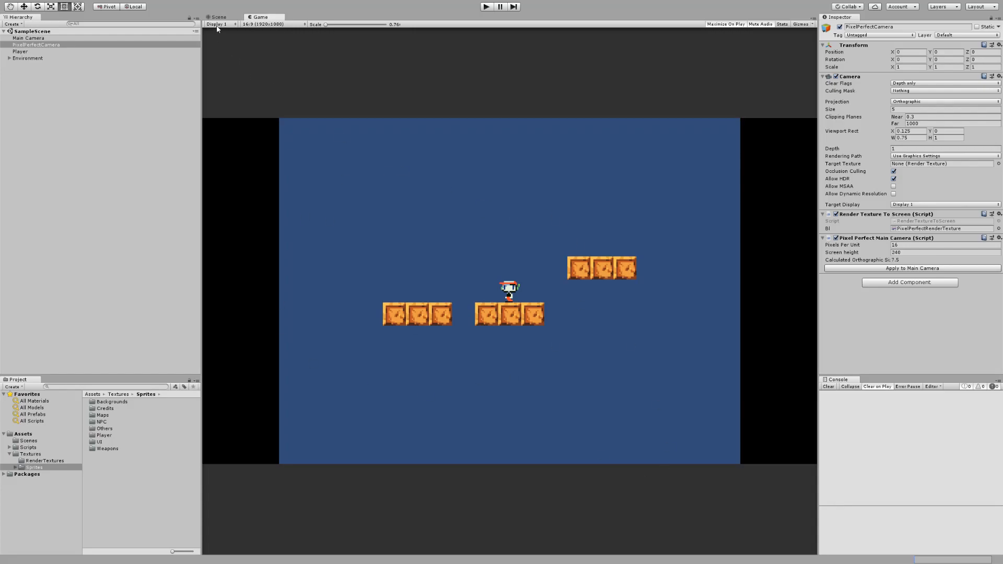
left_click(219, 17)
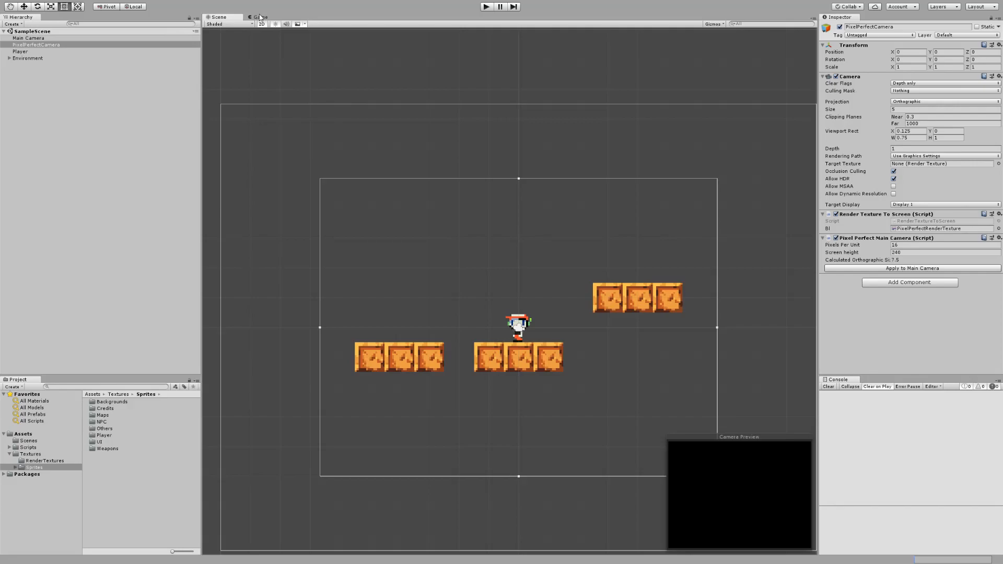
Select an upper-platform block and view the PrtEggIn map texture's import settings under Assets/Textures/Sprites/Maps
left_click(637, 298)
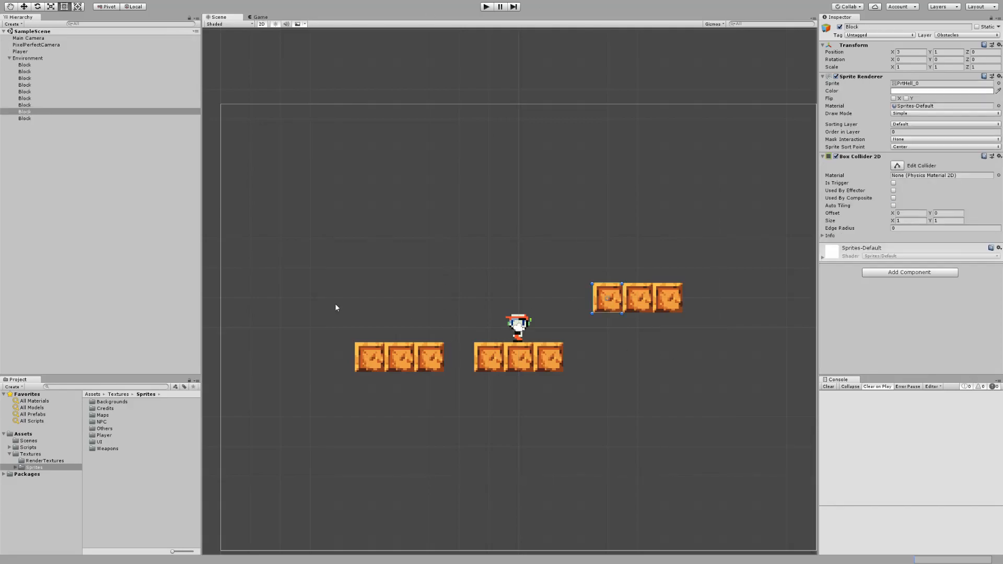
left_click(35, 467)
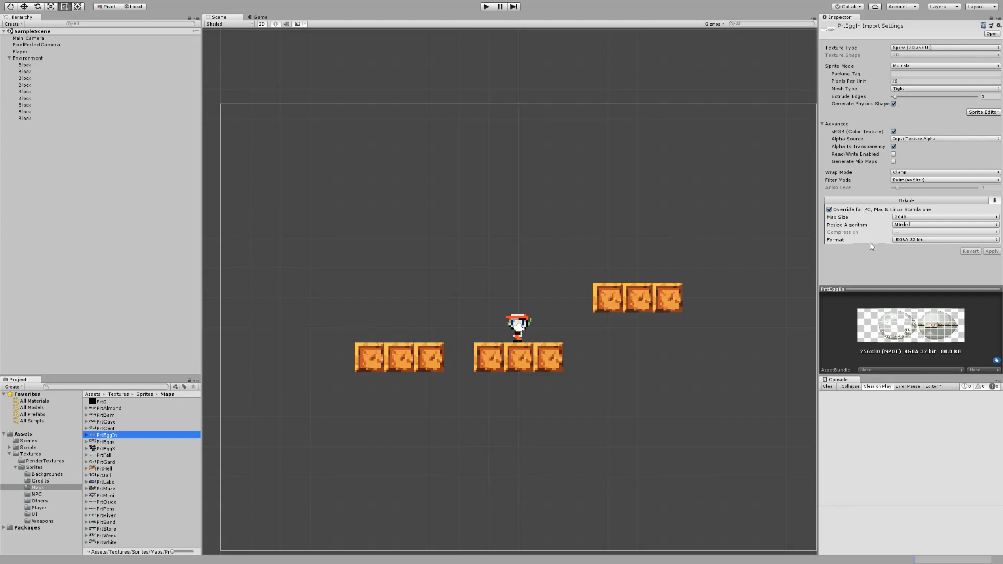
mouse_move(899, 250)
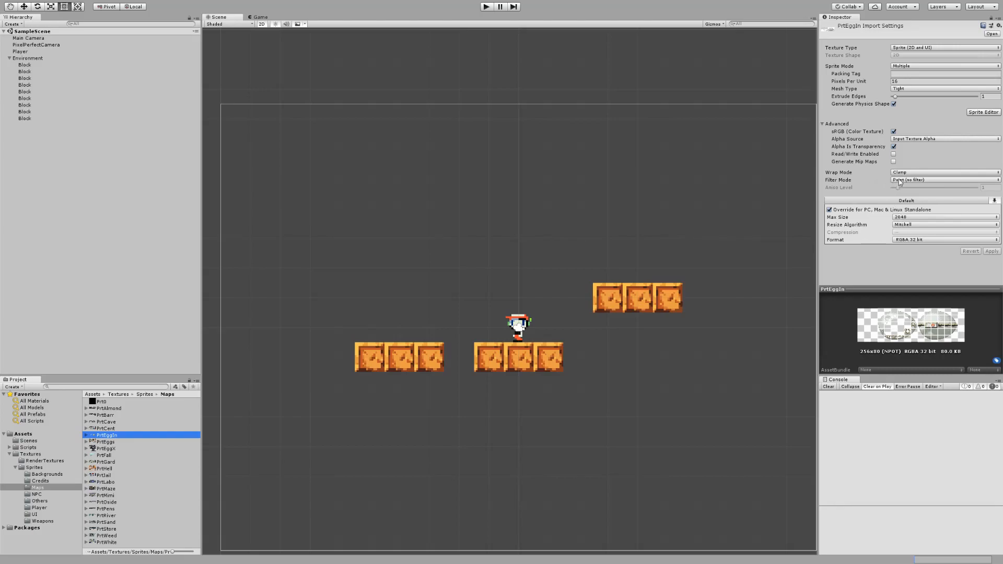
left_click(9, 58)
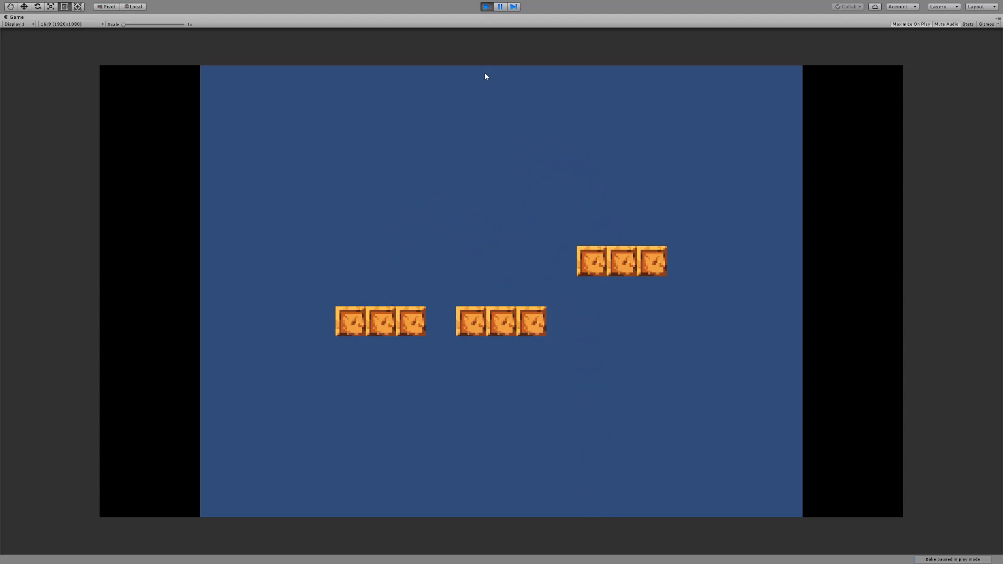
Stop play mode after testing the platforms and return to editing the scene
left_click(486, 6)
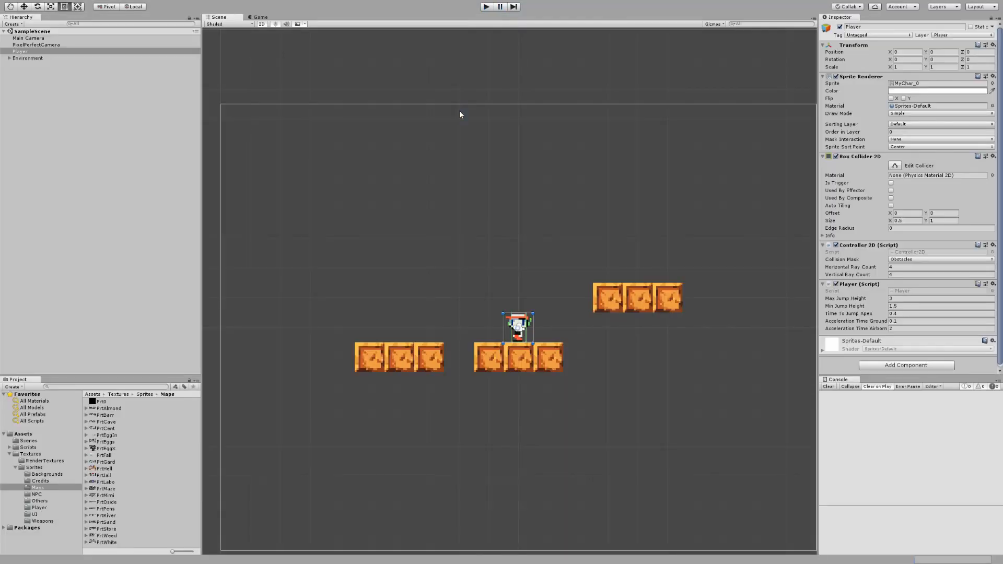